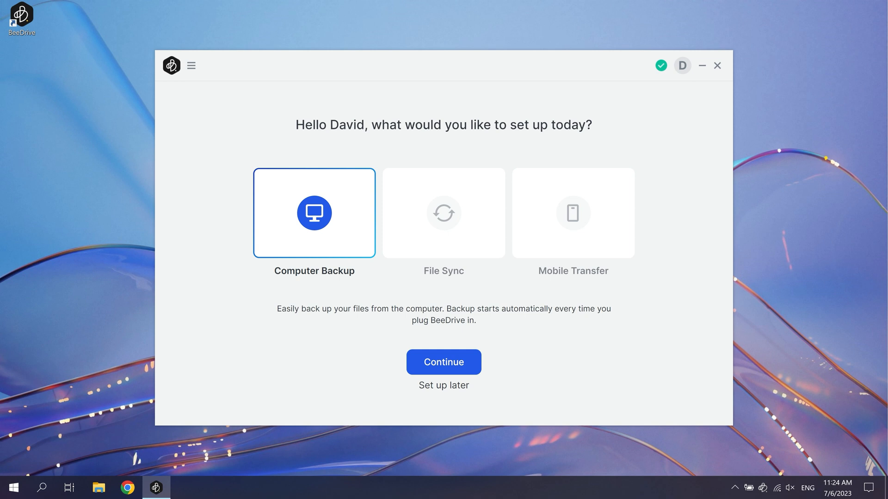
mouse_move(315, 217)
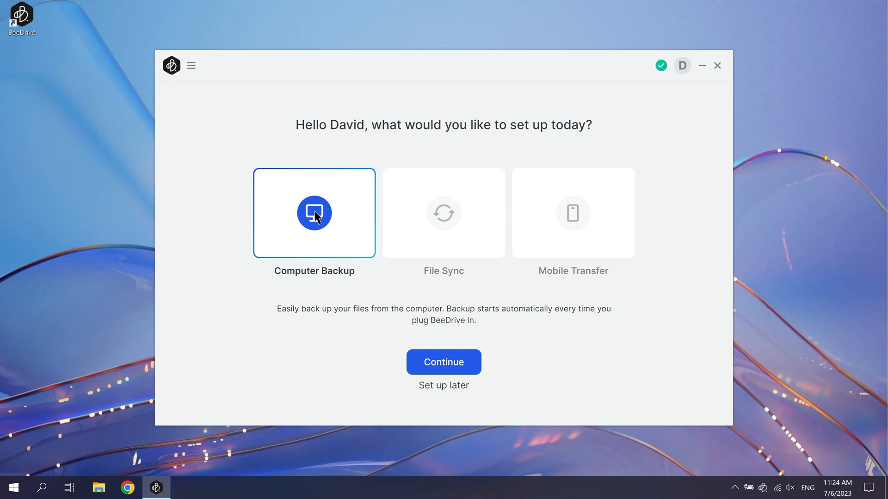
Choose Computer Backup and continue to the folder selection showing six default folders.
click(444, 362)
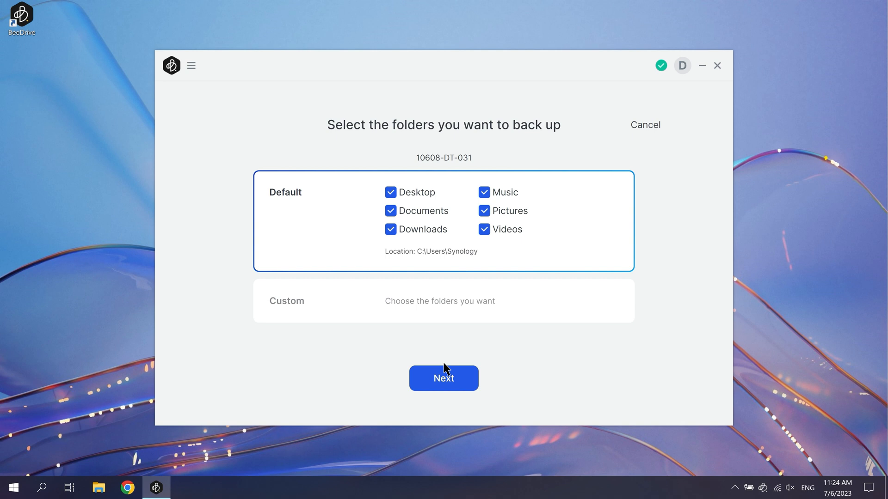
mouse_move(425, 358)
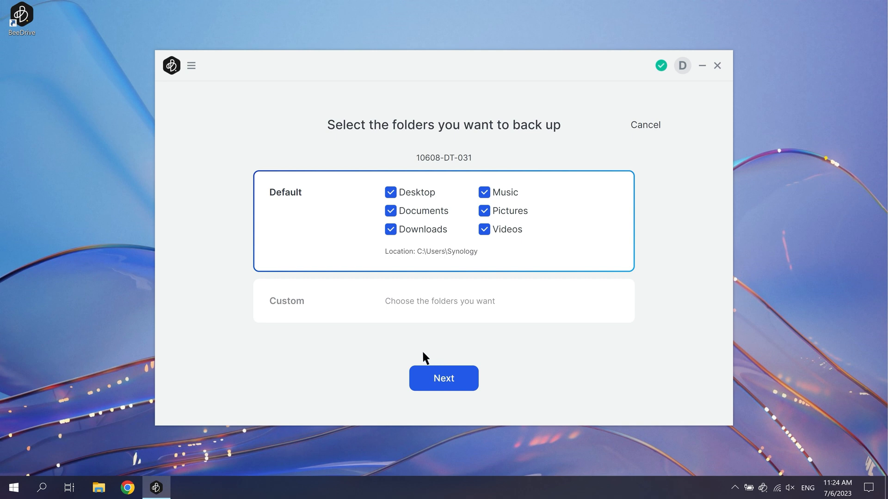
mouse_move(318, 246)
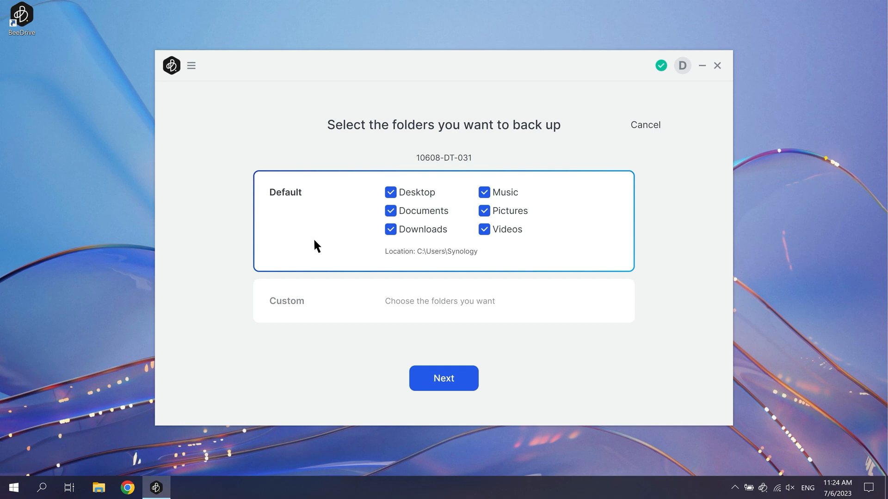
mouse_move(315, 297)
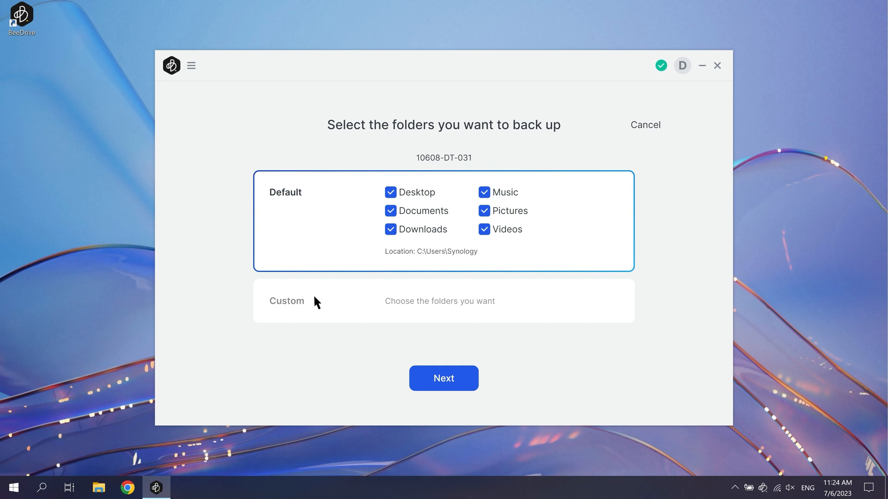
Use a custom selection with only Desktop's 'ongoing work' folder checked, then view advanced settings.
click(290, 301)
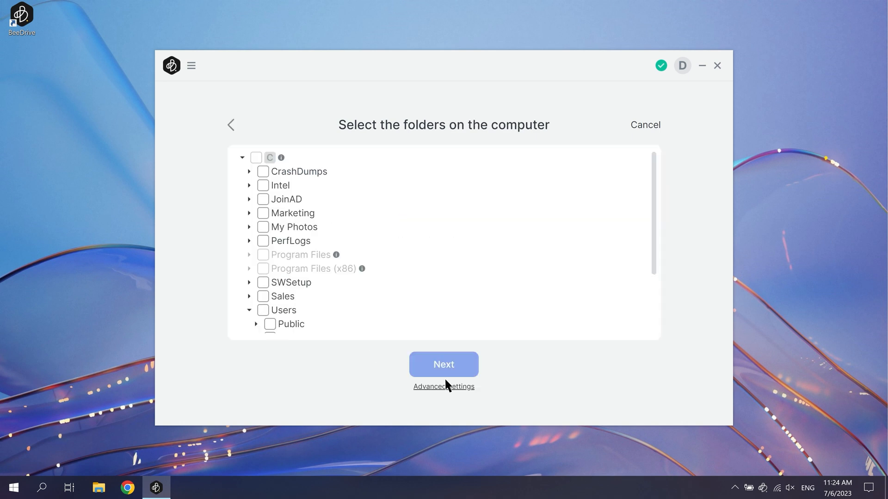
scroll(down, 3)
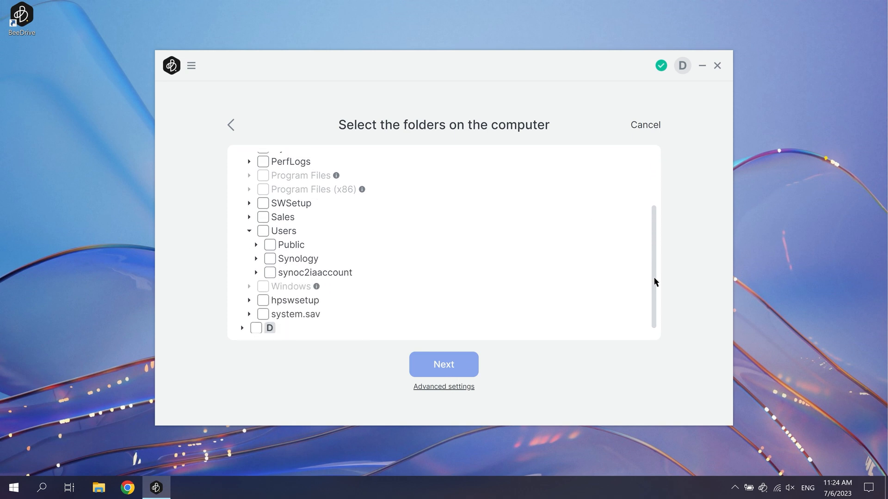
click(256, 258)
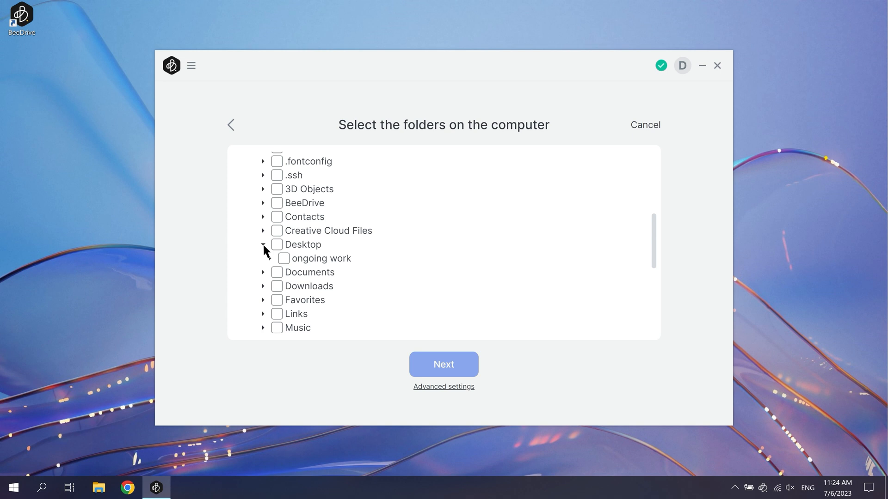
click(284, 258)
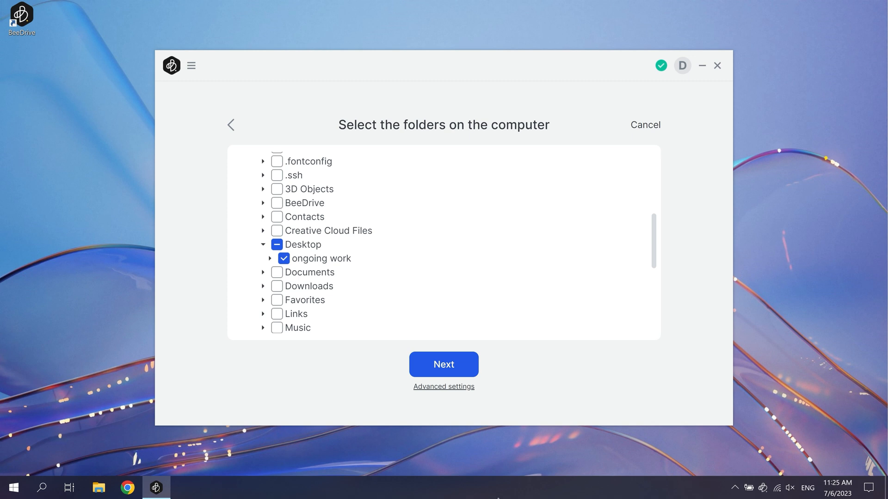
click(443, 387)
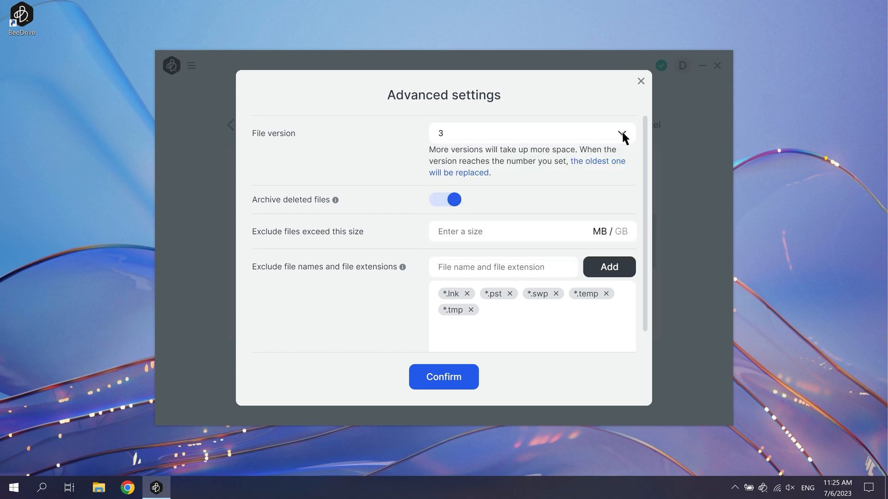
mouse_move(348, 206)
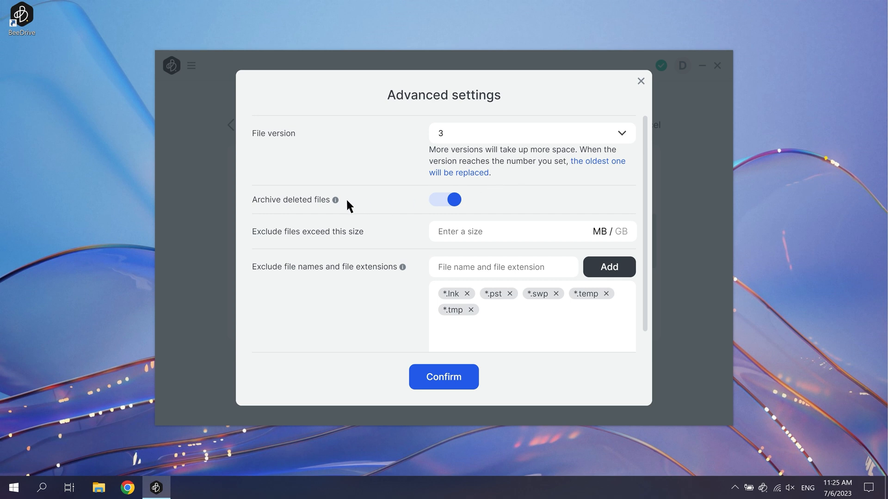
mouse_move(369, 239)
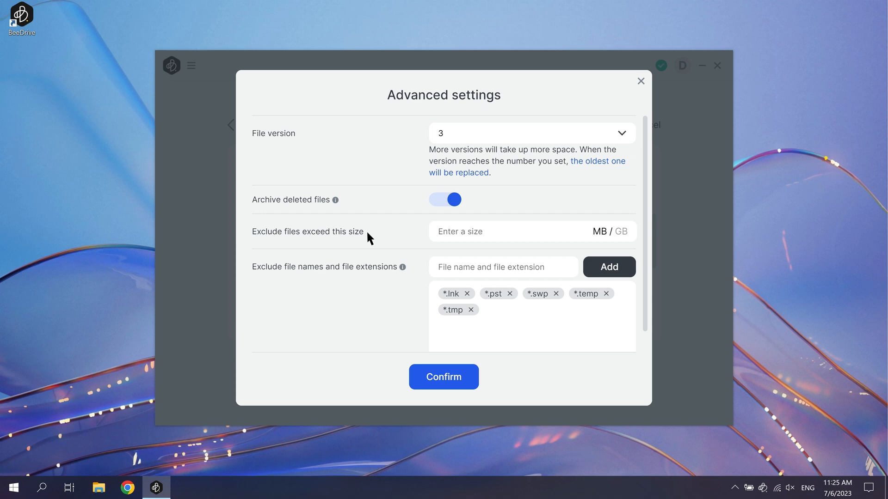
mouse_move(414, 275)
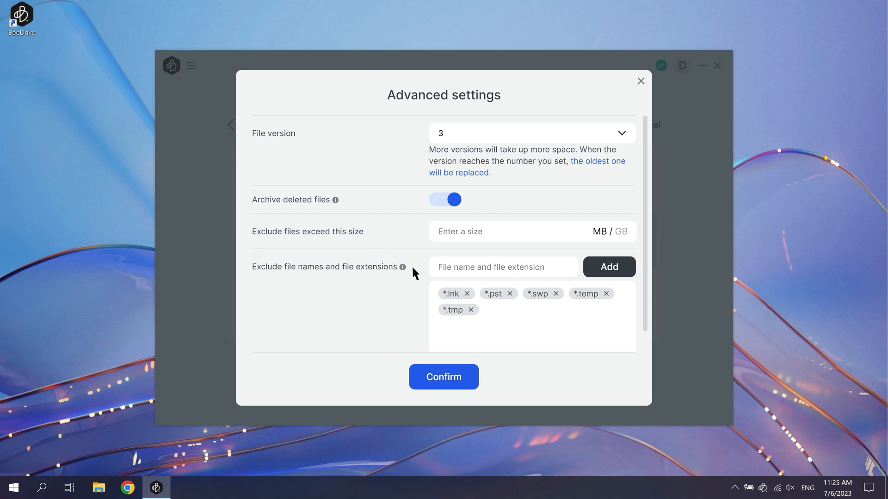
Confirm 3 file versions with deleted files archived and reach the E:\PC Backup summary.
click(443, 377)
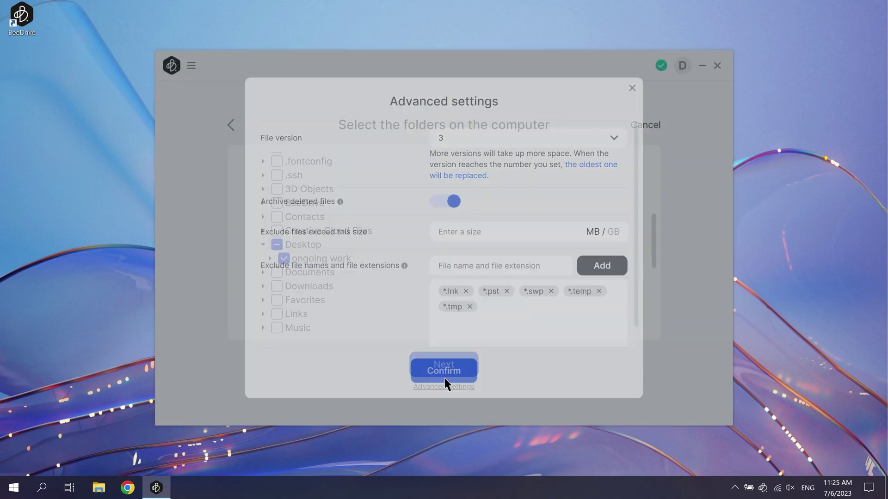
click(443, 370)
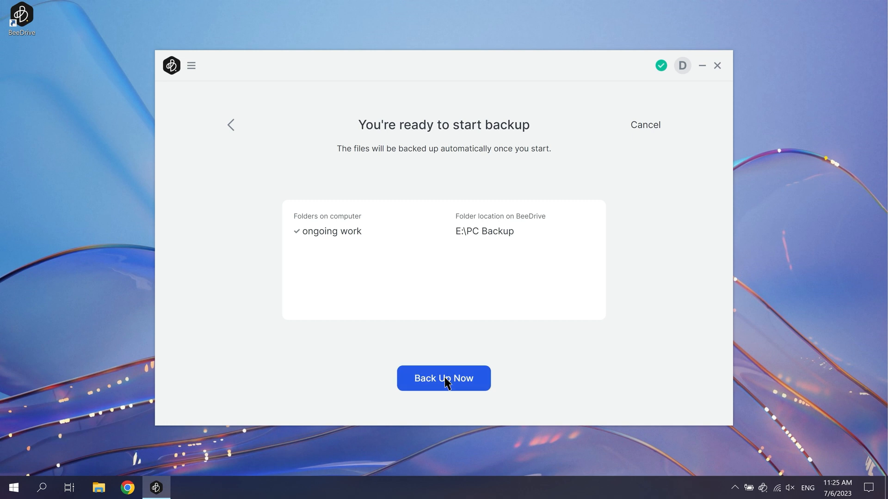
Run the 'ongoing work' backup to E:\PC Backup and return to the home page.
click(444, 378)
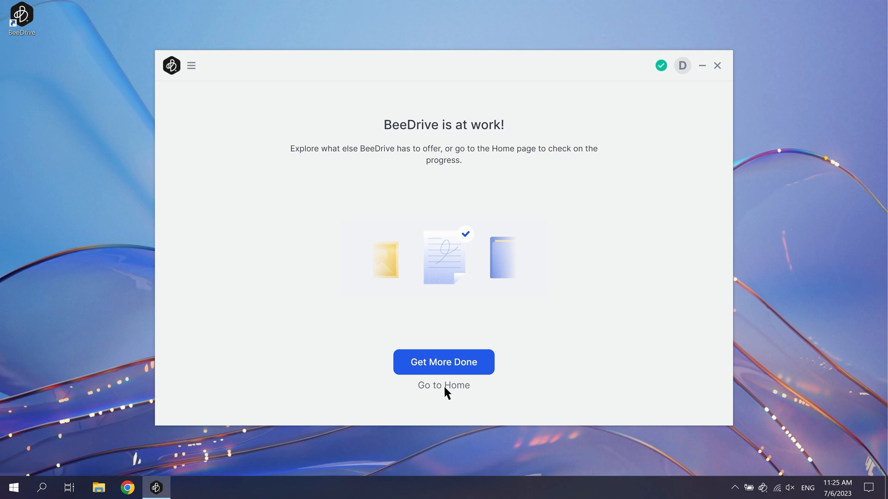
click(443, 385)
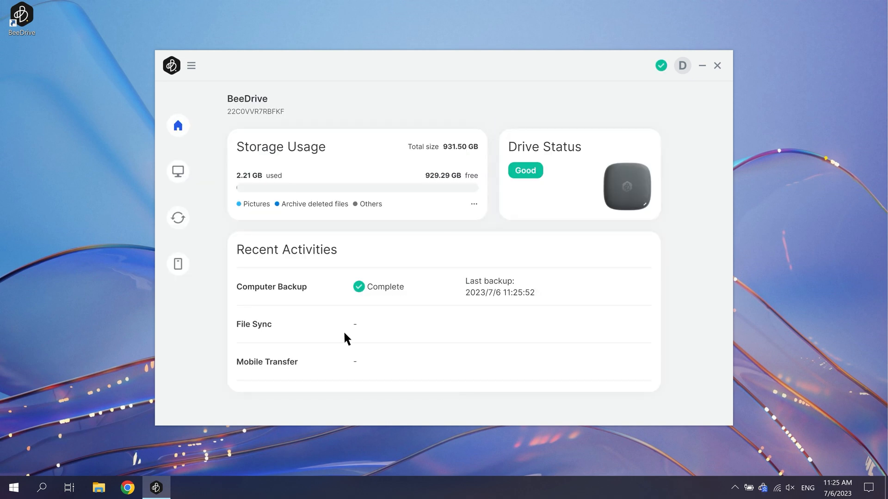
Review the Computer Backup page's folder and advanced settings without changing anything.
click(178, 172)
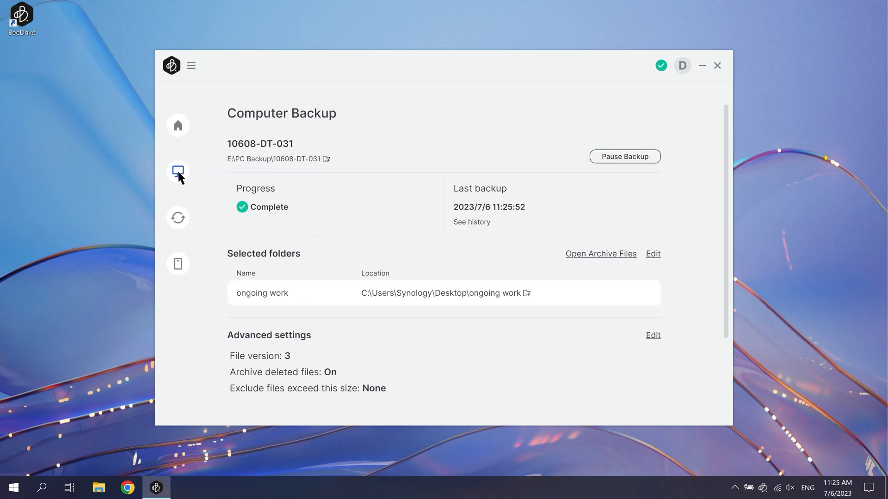
click(653, 254)
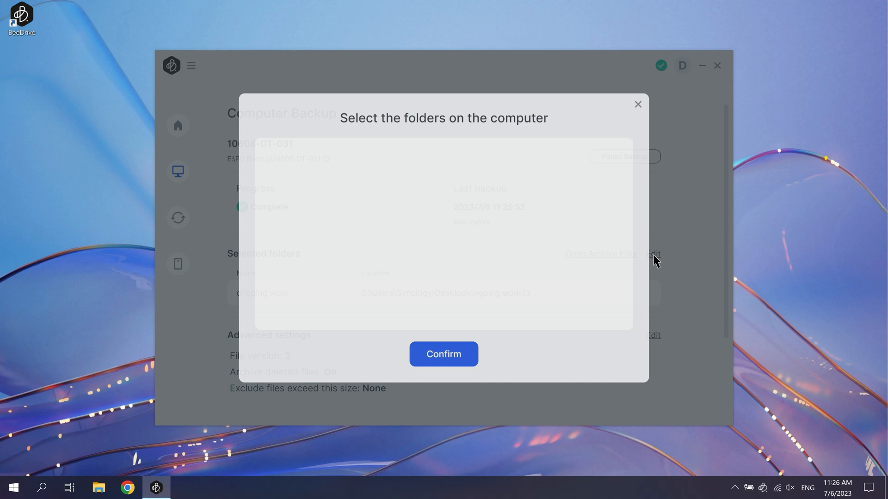
click(443, 354)
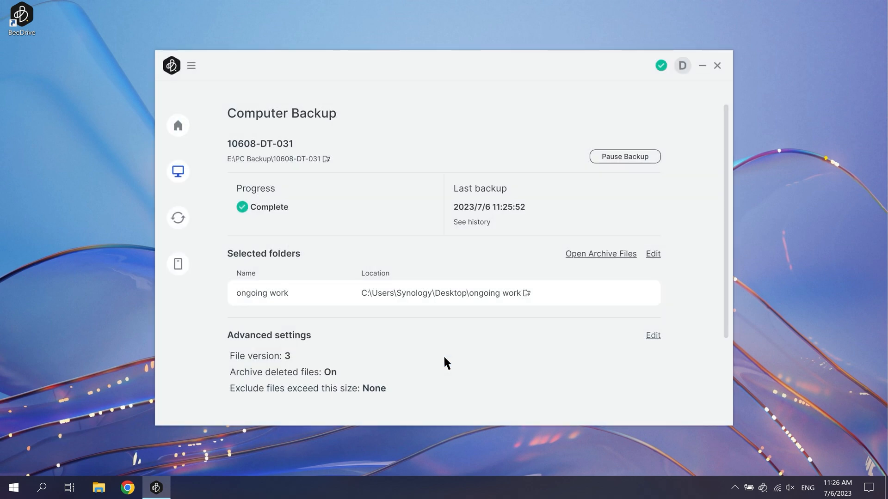
click(653, 335)
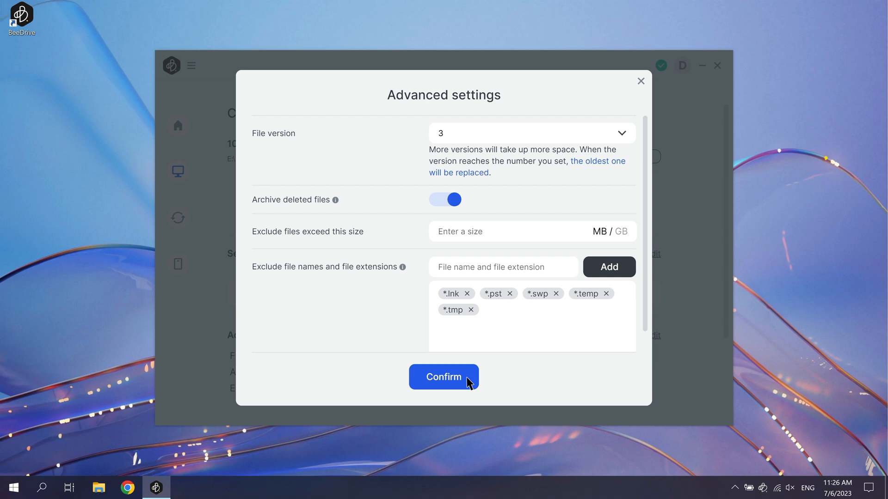
click(443, 376)
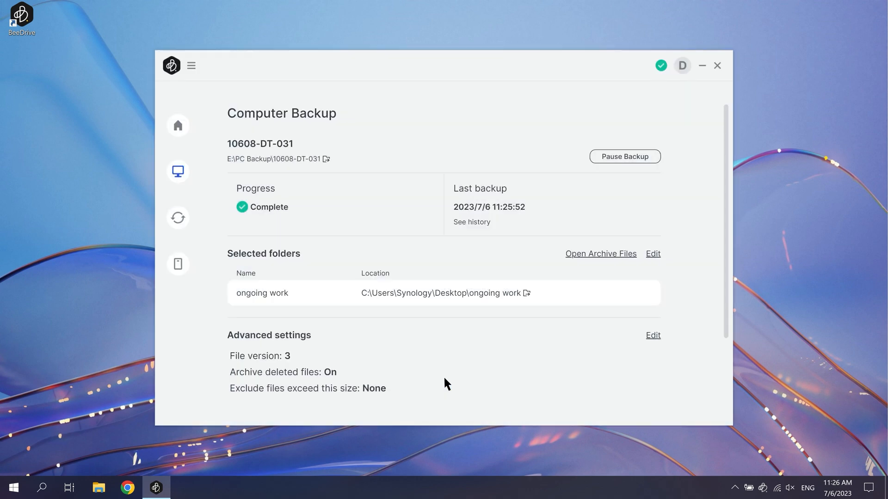
mouse_move(660, 66)
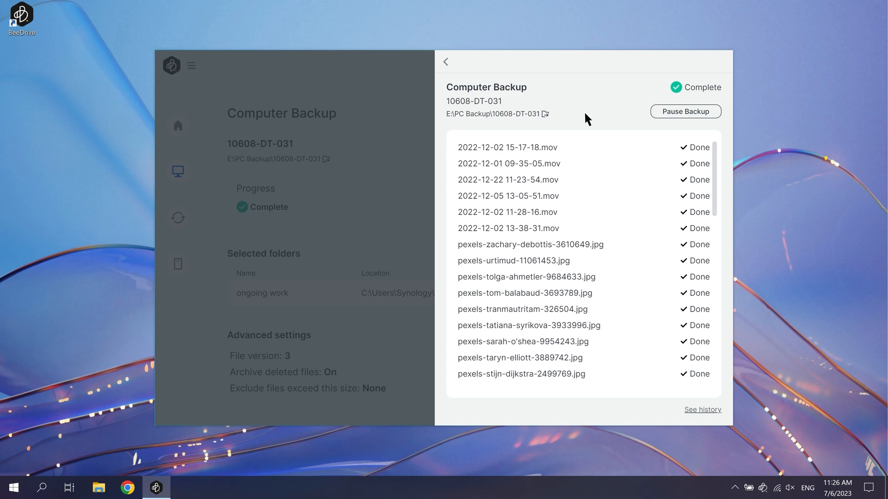
click(702, 410)
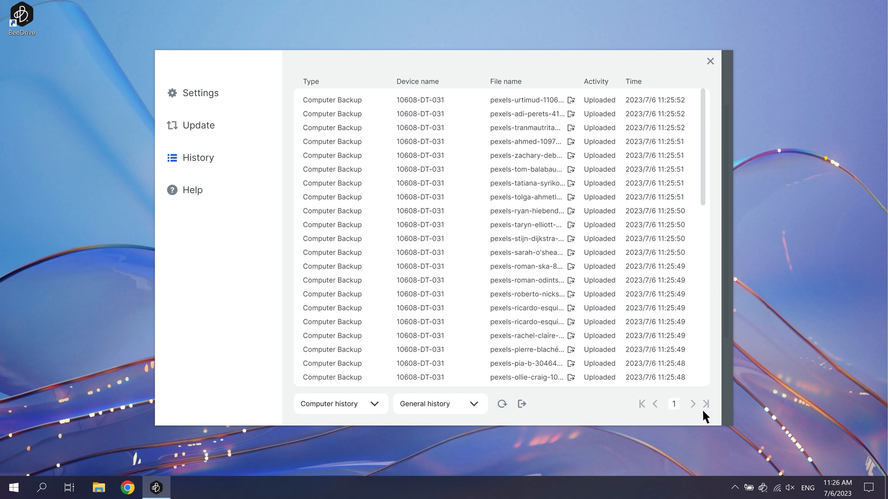
click(710, 61)
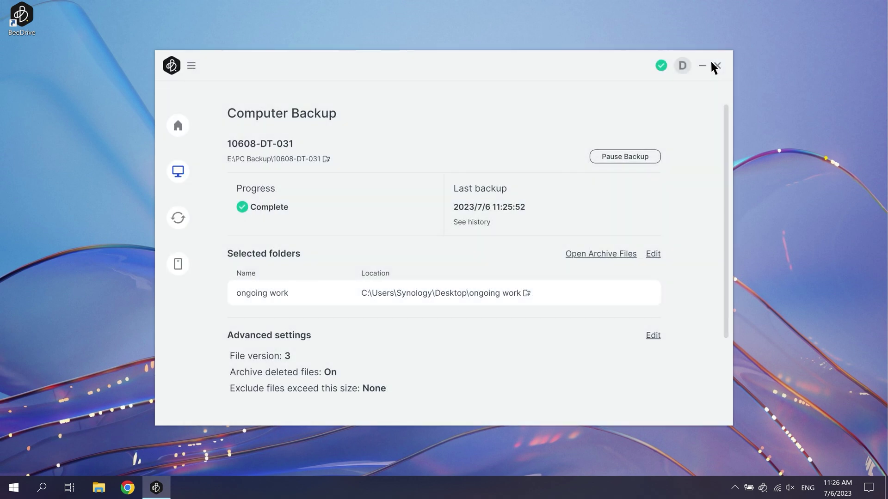